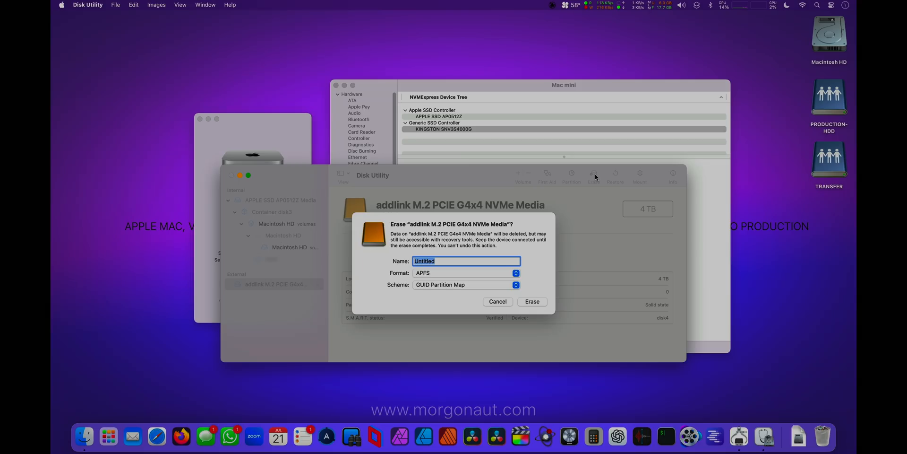
- Erase the addlink 4 TB drive as 'Echo 13 NEW SSD' (APFS, GUID Partition Map)
text(Echo)
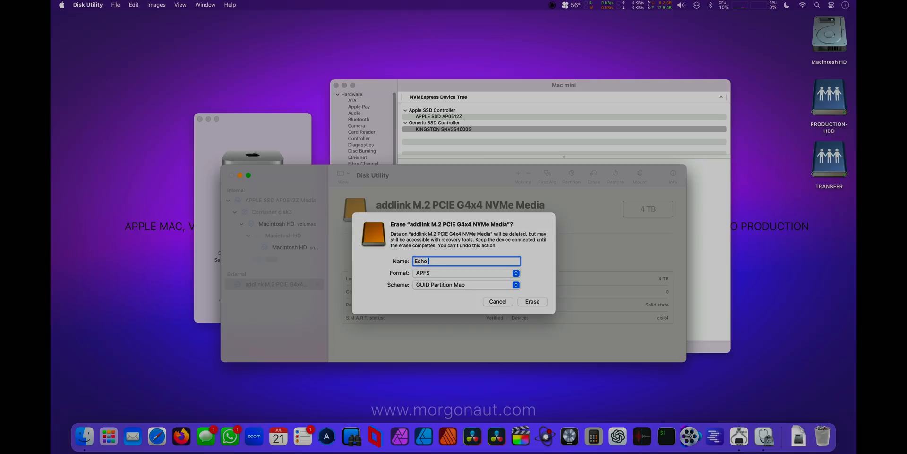
text(13 NEW)
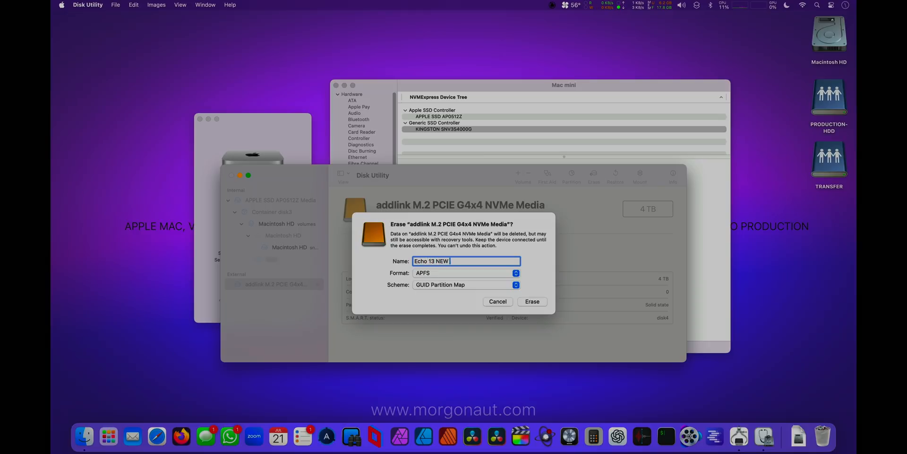
text(SSD)
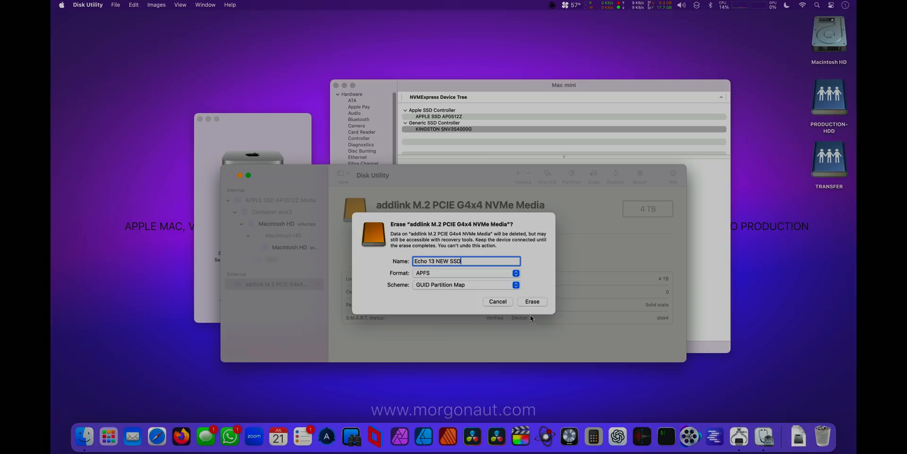
click(531, 301)
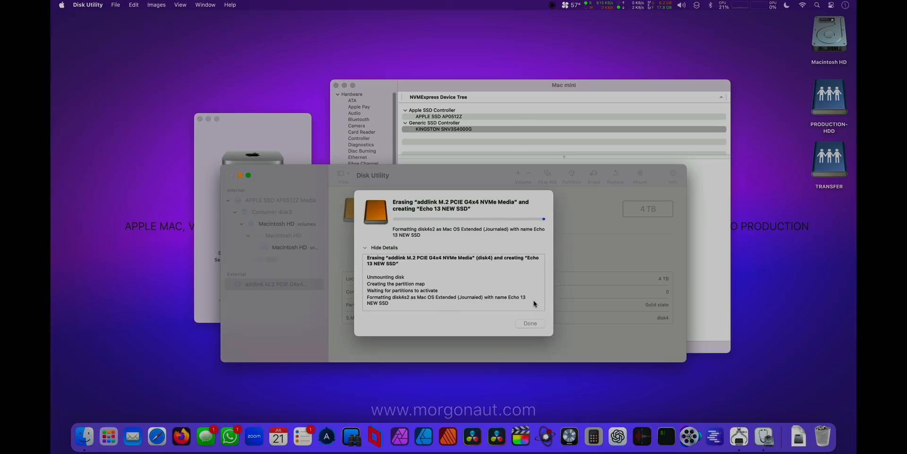
click(529, 323)
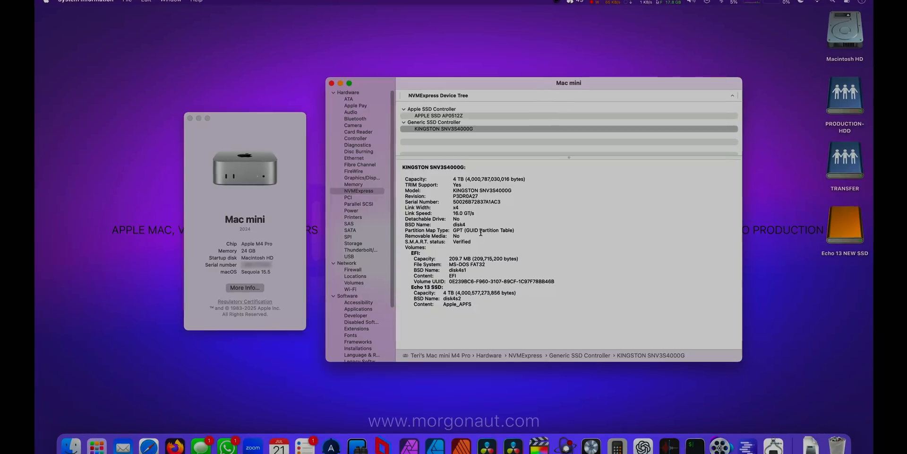
- Select the addlink M.2 PCIE G4x4 NVMe entry in System Information's NVMExpress report
click(431, 109)
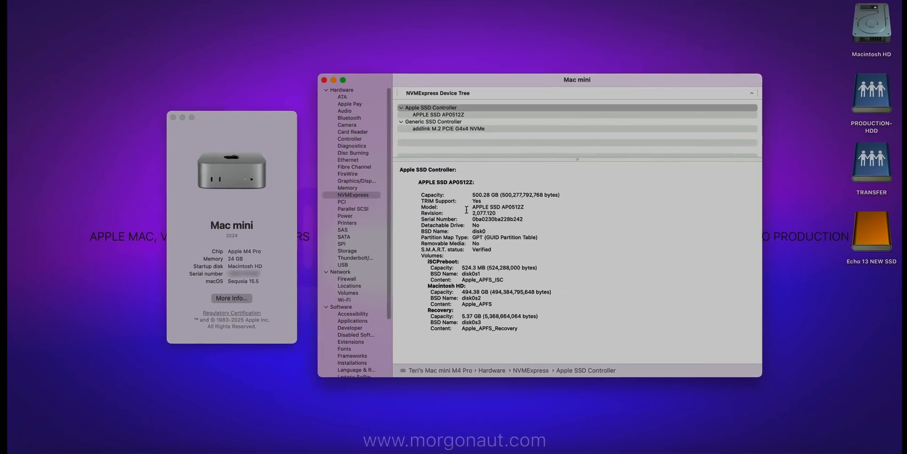
click(446, 128)
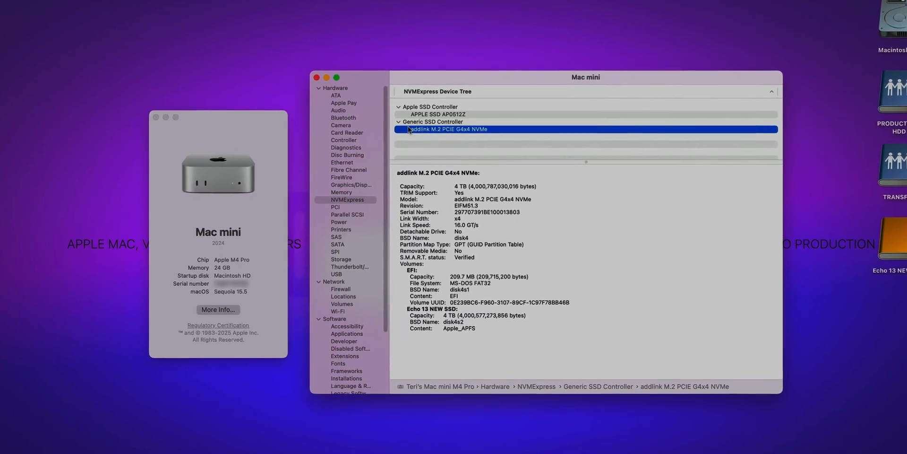